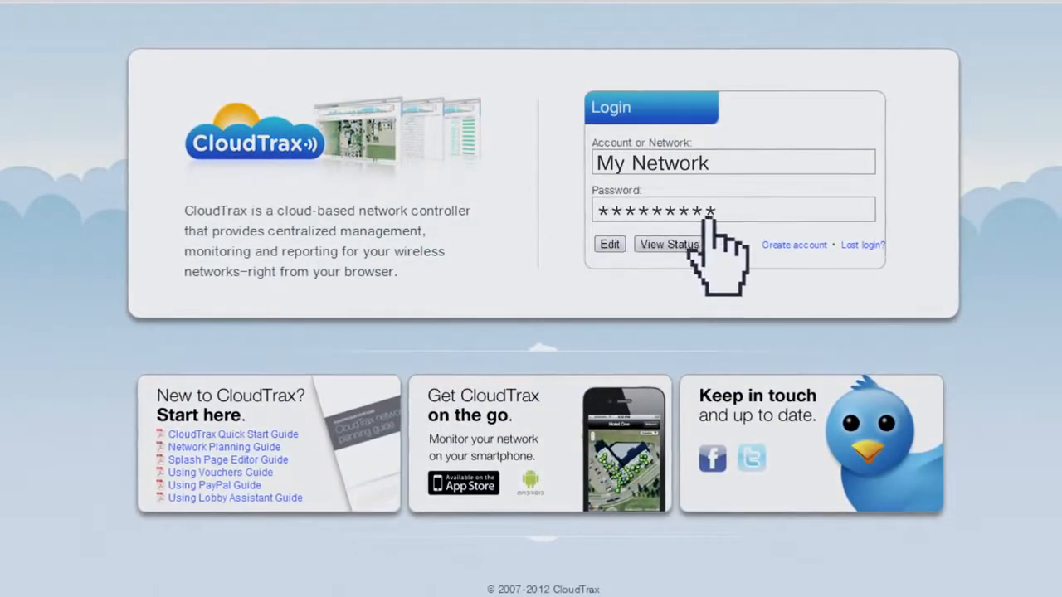
# Step: Sign in to My Network and enable the splash page on SSID#1 to preview its template
pyautogui.click(609, 244)
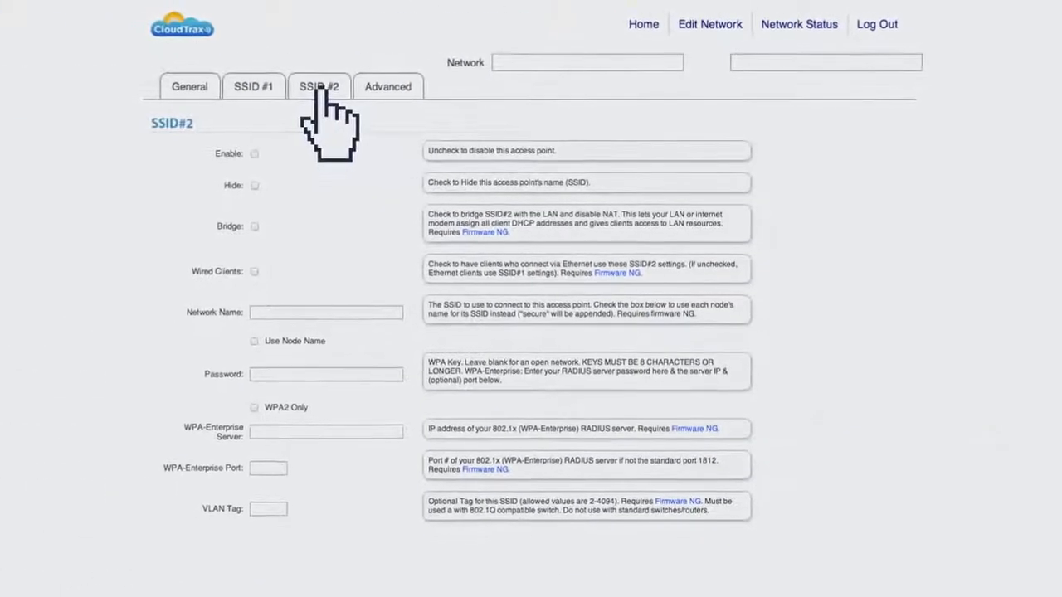
pyautogui.click(241, 86)
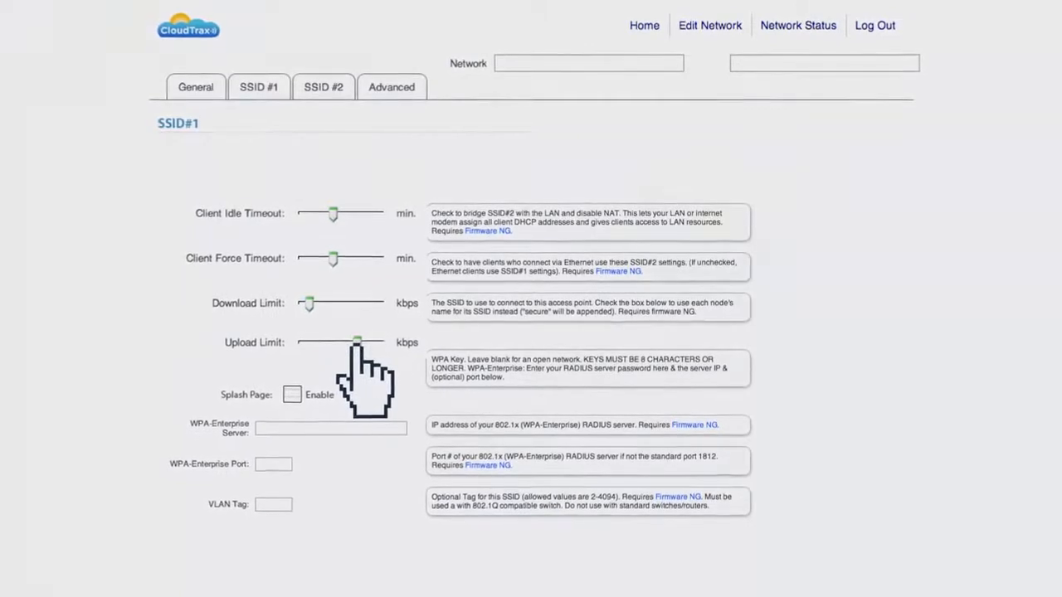
pyautogui.click(292, 395)
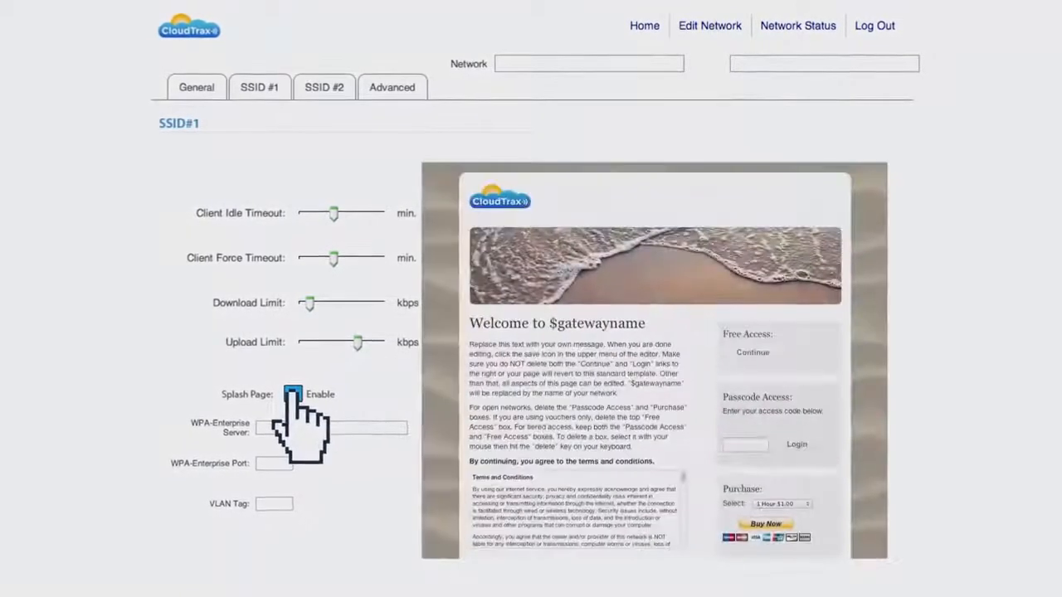